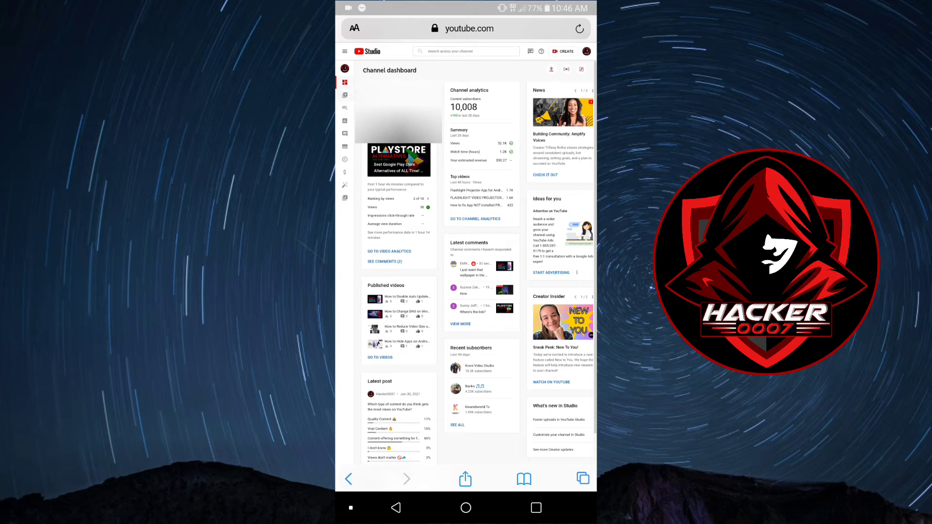
- Go from the Channel dashboard to the Content uploads list
{"action": "left_click", "coordinate": [345, 95]}
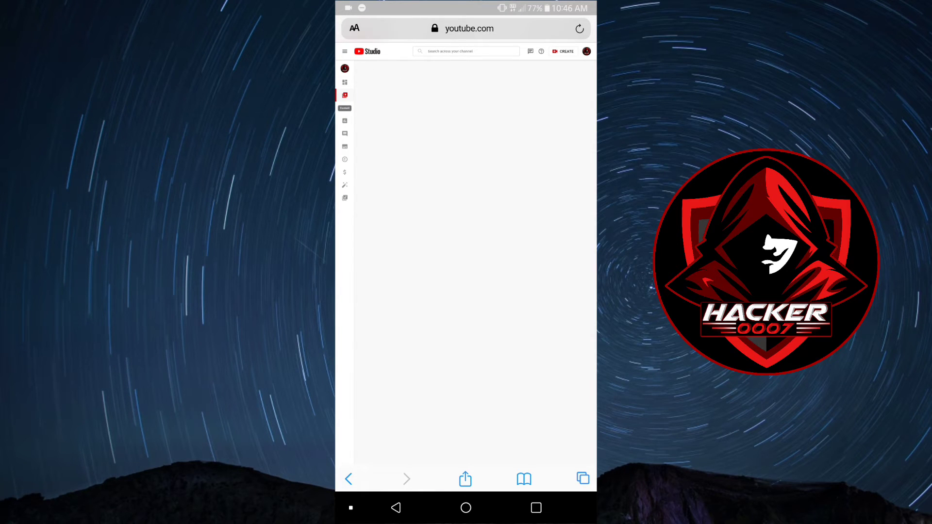
{"action": "left_click", "coordinate": [344, 95]}
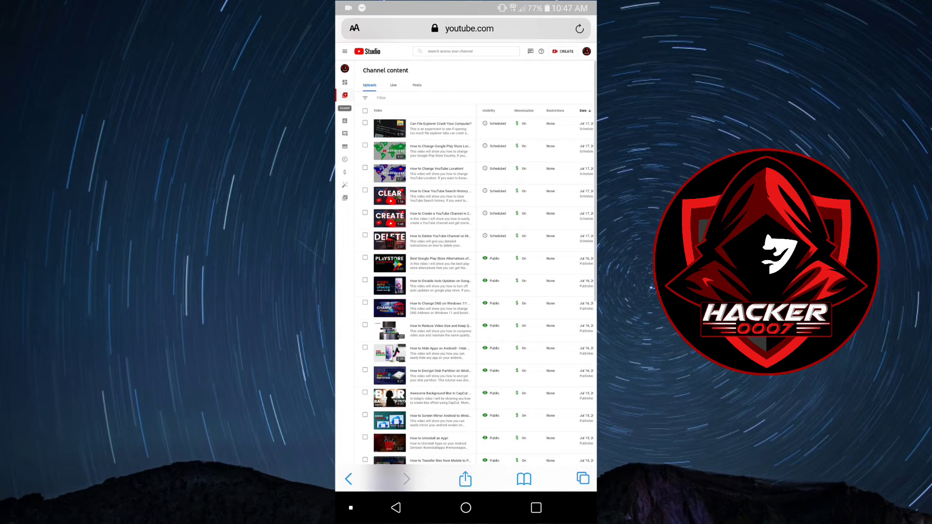
{"action": "scroll", "scroll_direction": "down", "scroll_amount": 3}
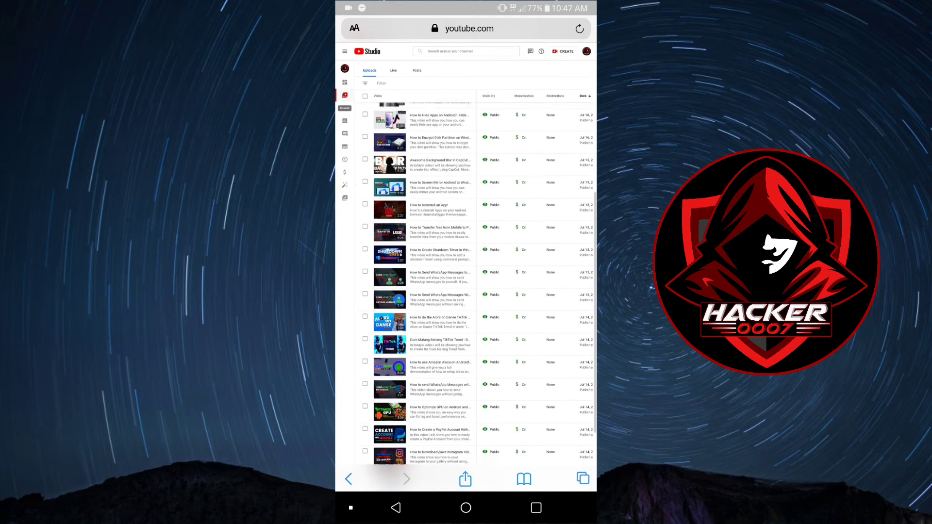
{"action": "scroll", "scroll_direction": "down", "scroll_amount": 3}
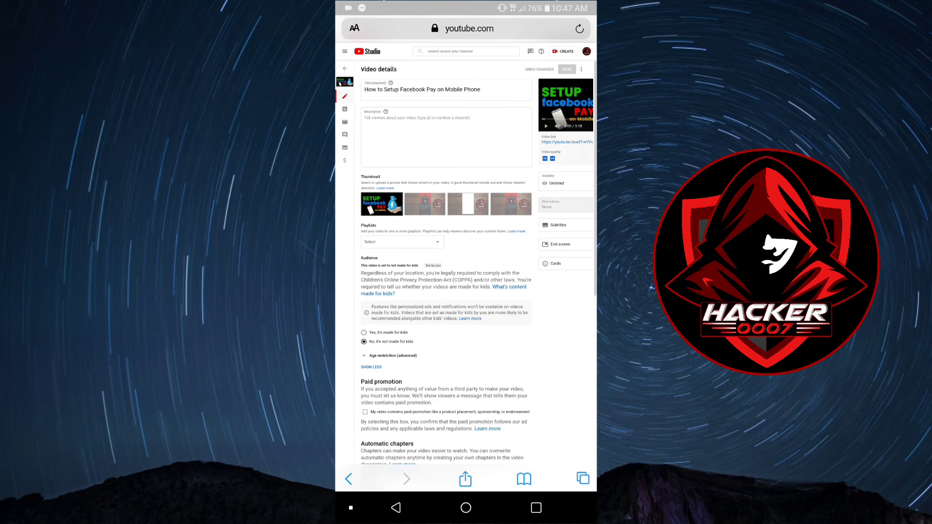
- Scroll to Automatic chapters and tick 'Allow automatic chapters' for the Facebook Pay video
{"action": "scroll", "scroll_direction": "down", "scroll_amount": 3}
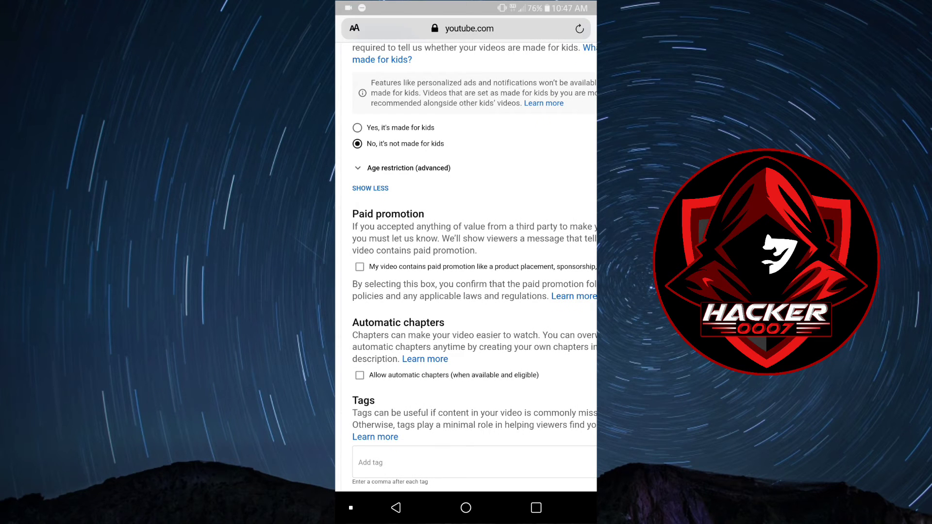
{"action": "left_click", "coordinate": [360, 375]}
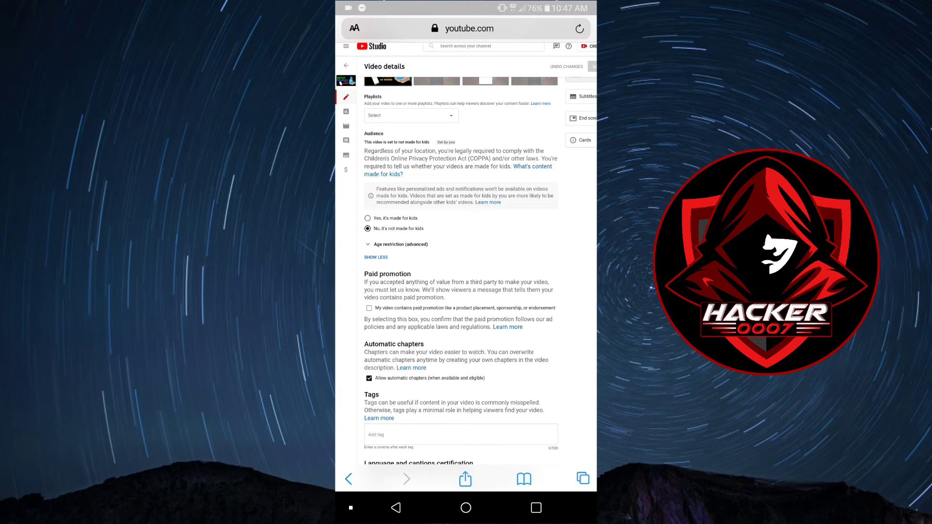
- Untick 'Allow automatic chapters' so automatic chapters are off again, unsaved
{"action": "left_click", "coordinate": [368, 378]}
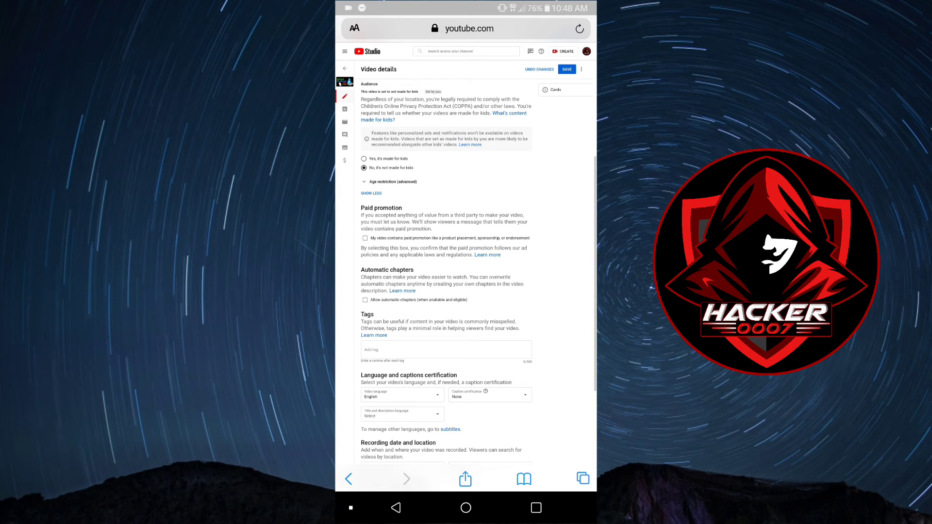
{"action": "scroll", "scroll_direction": "down", "scroll_amount": 3}
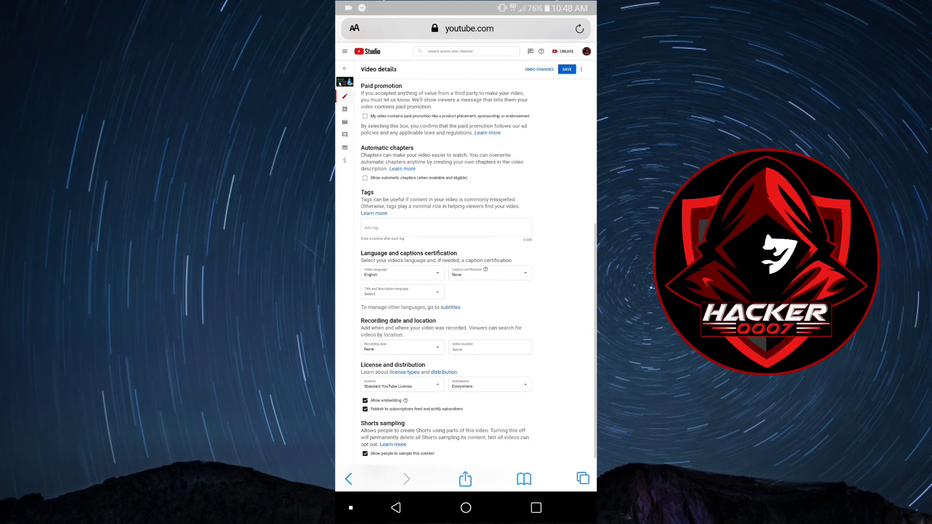
{"action": "scroll", "scroll_direction": "down", "scroll_amount": 3}
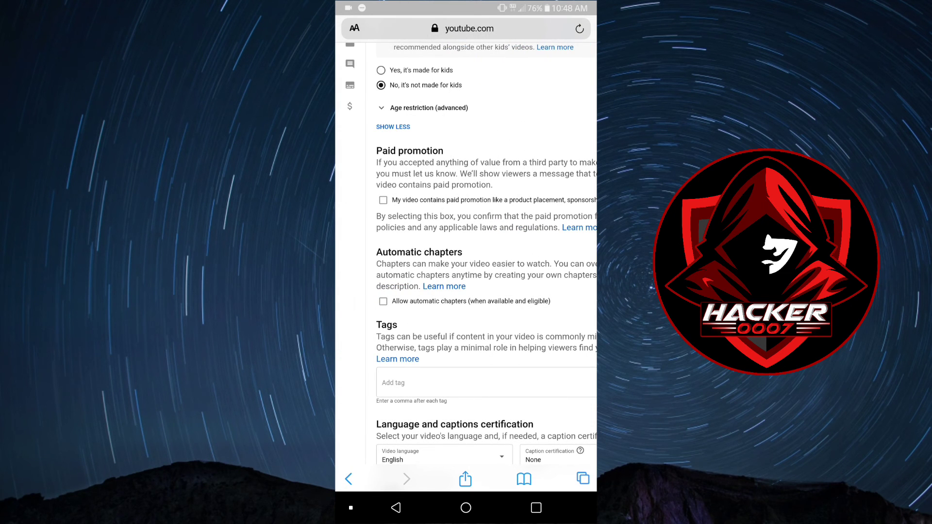
{"action": "left_click", "coordinate": [383, 301]}
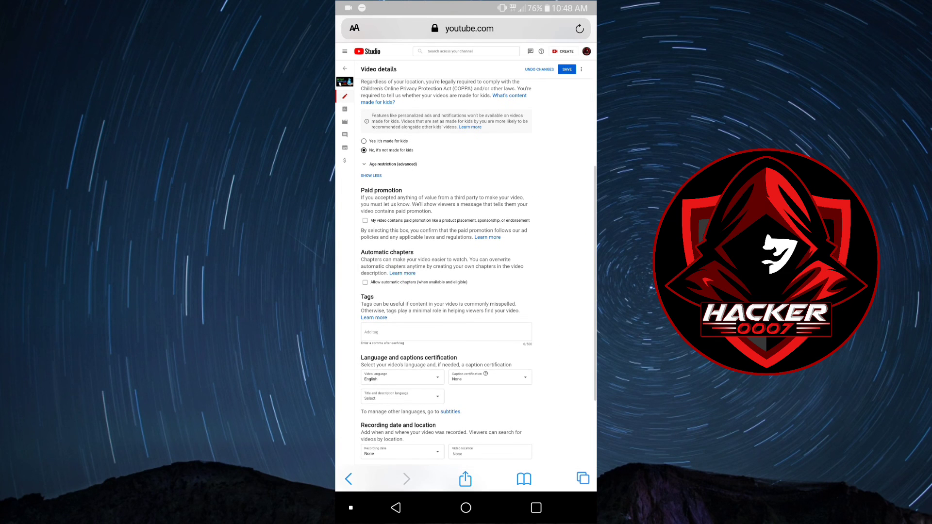
{"action": "scroll", "scroll_direction": "down", "scroll_amount": 3}
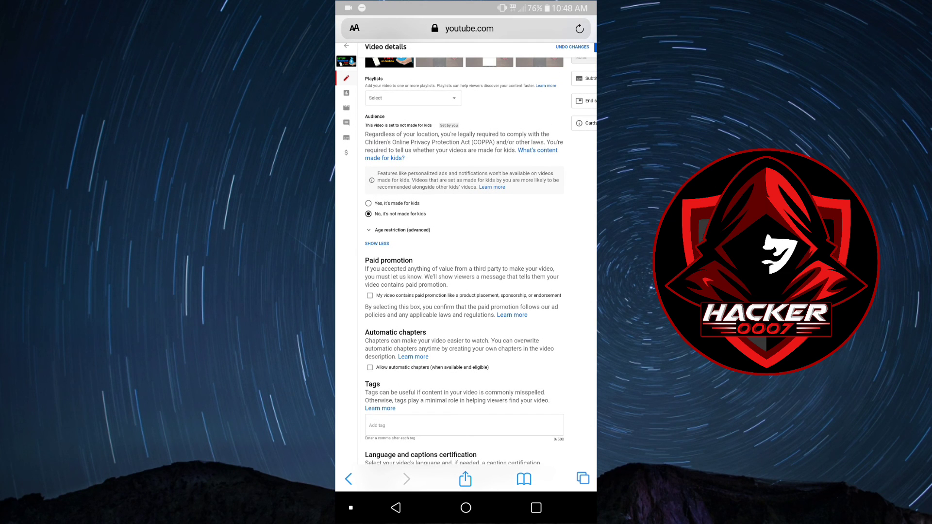
{"action": "scroll", "scroll_direction": "down", "scroll_amount": 3}
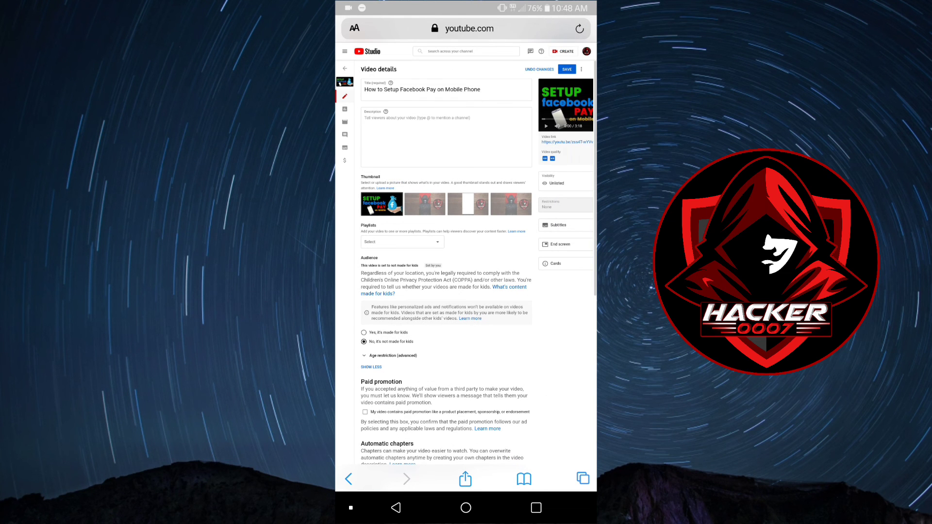
- Save the video details, then return to the phone's home screen
{"action": "left_click", "coordinate": [567, 69]}
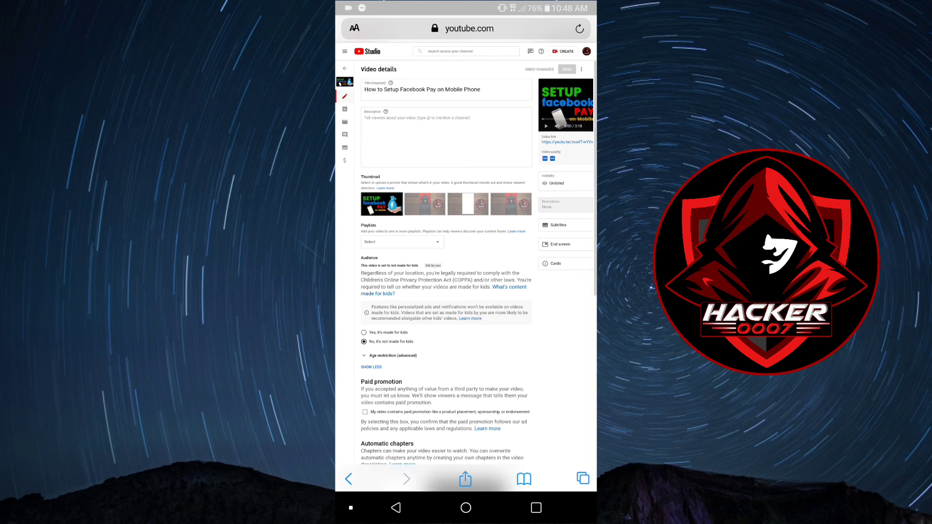
{"action": "left_click", "coordinate": [466, 508]}
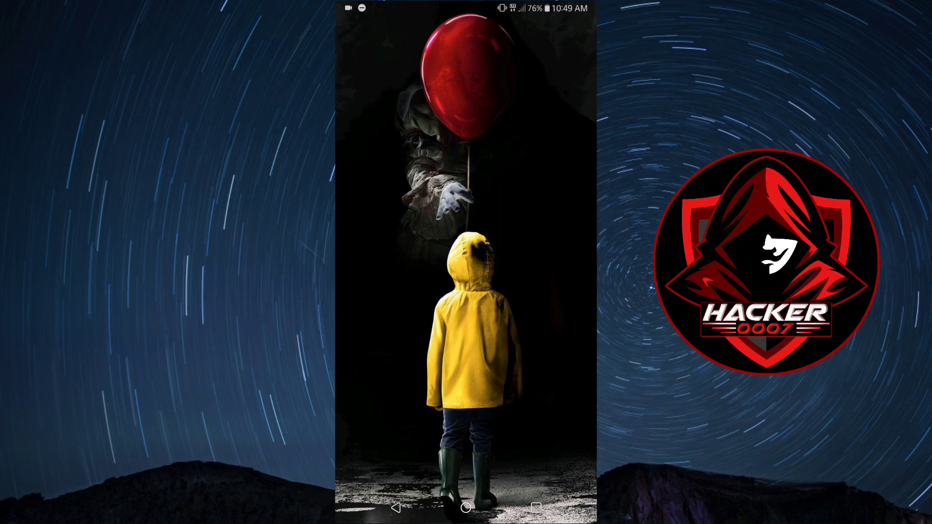